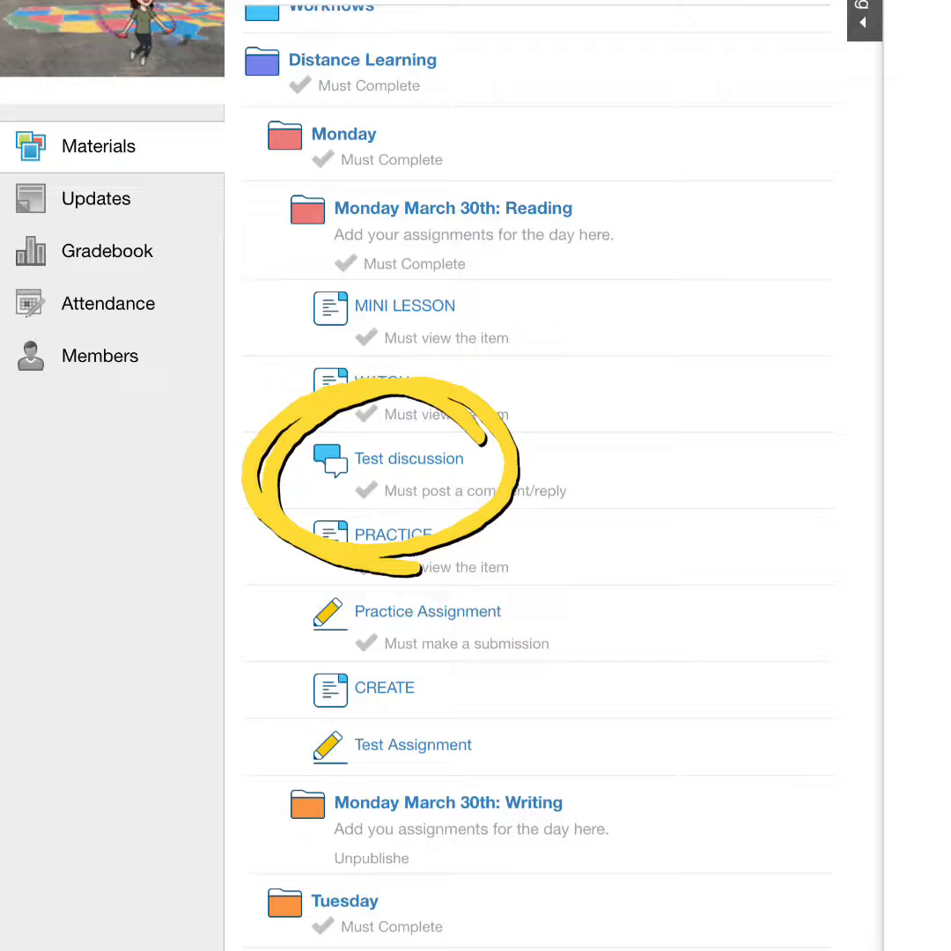
# Open the Test discussion from the Monday March 30th: Reading folder.
pyautogui.click(408, 458)
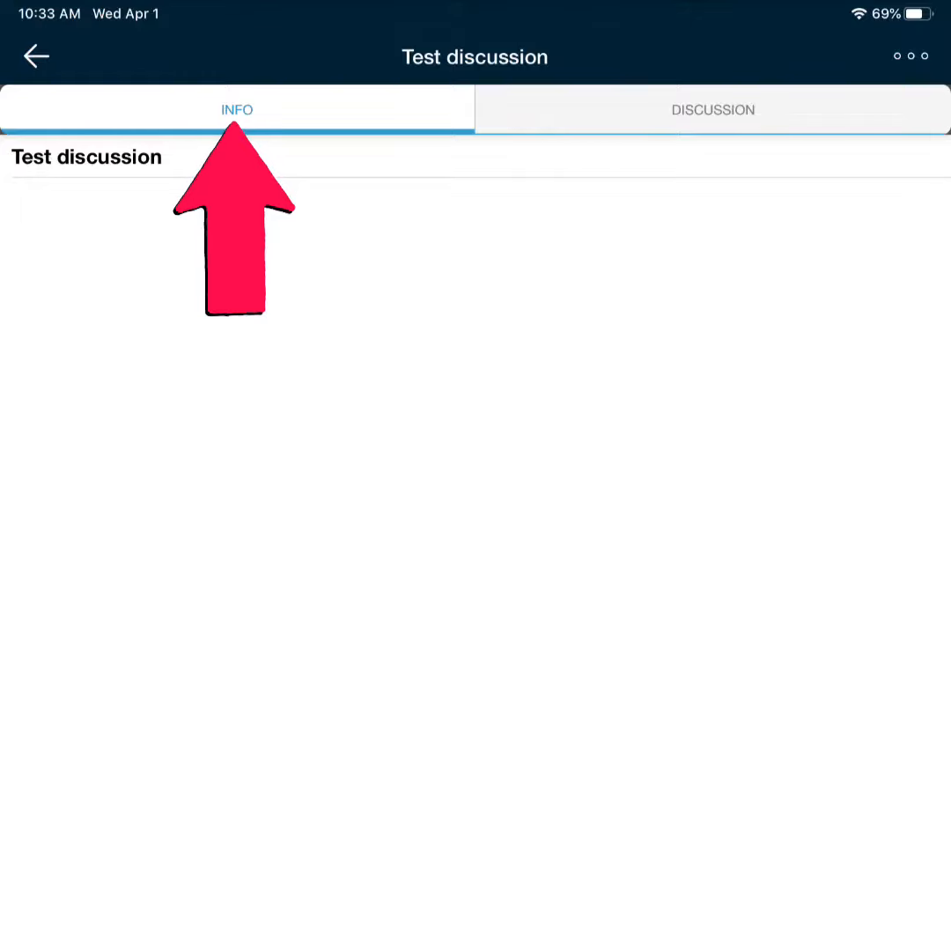
# Switch to the Test discussion's Discussion tab to view its comment thread.
pyautogui.click(712, 109)
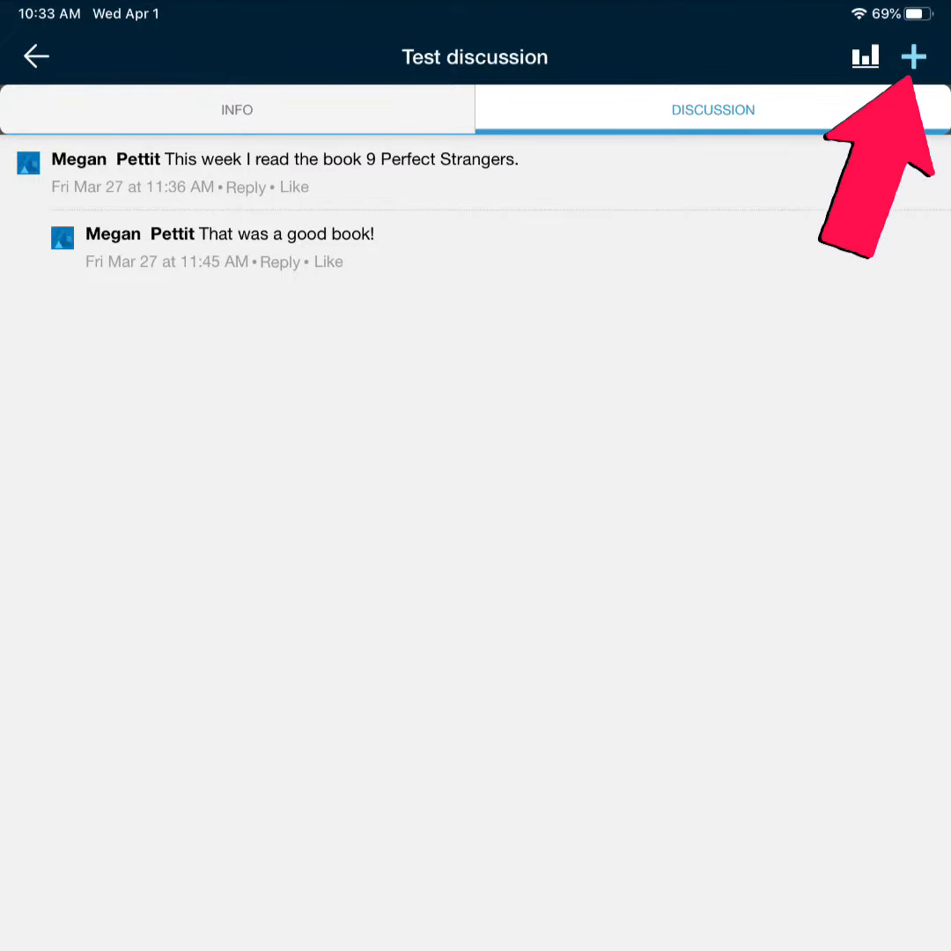
# Post the comment 'This is my work!' with a file attached from an iOS app.
pyautogui.click(914, 57)
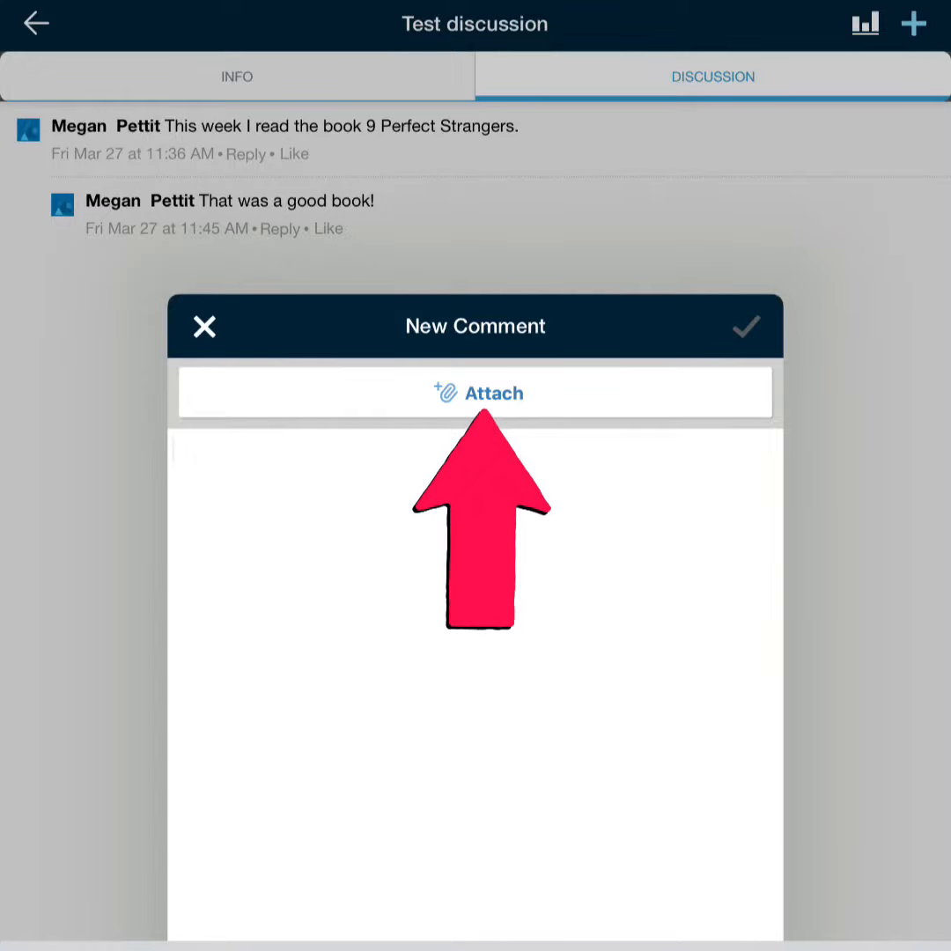
pyautogui.click(491, 393)
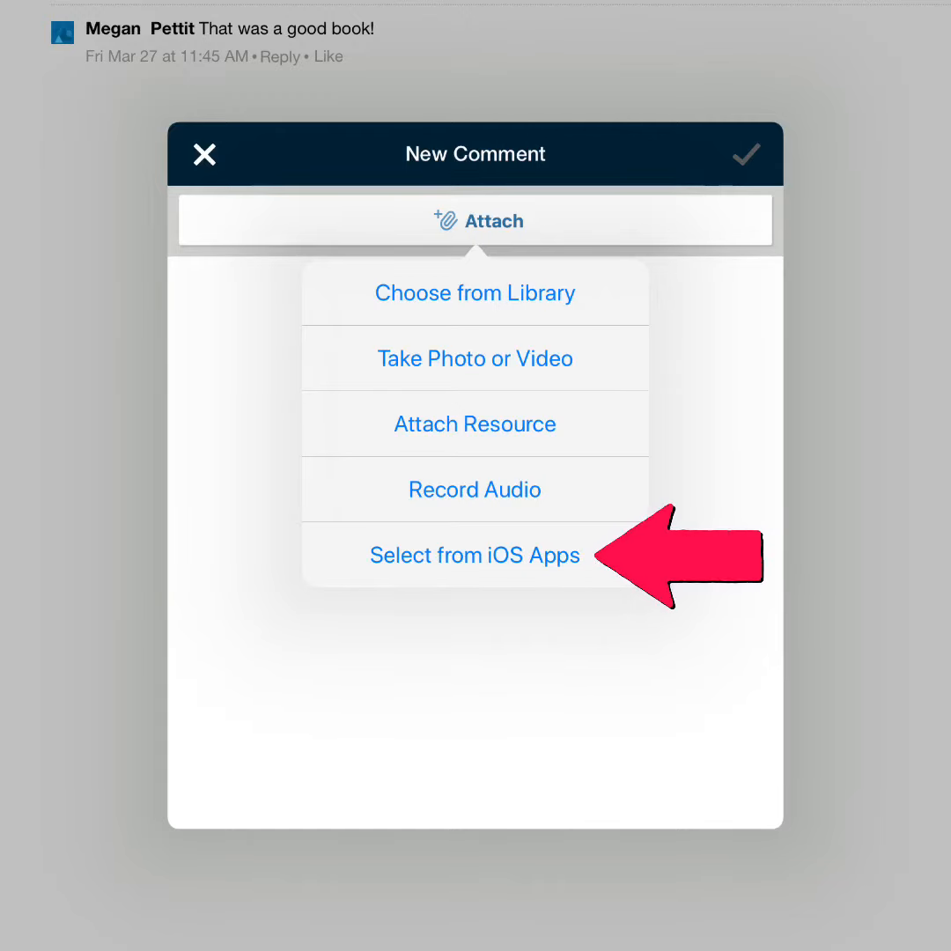
pyautogui.click(474, 555)
pyautogui.write('This is my work!')
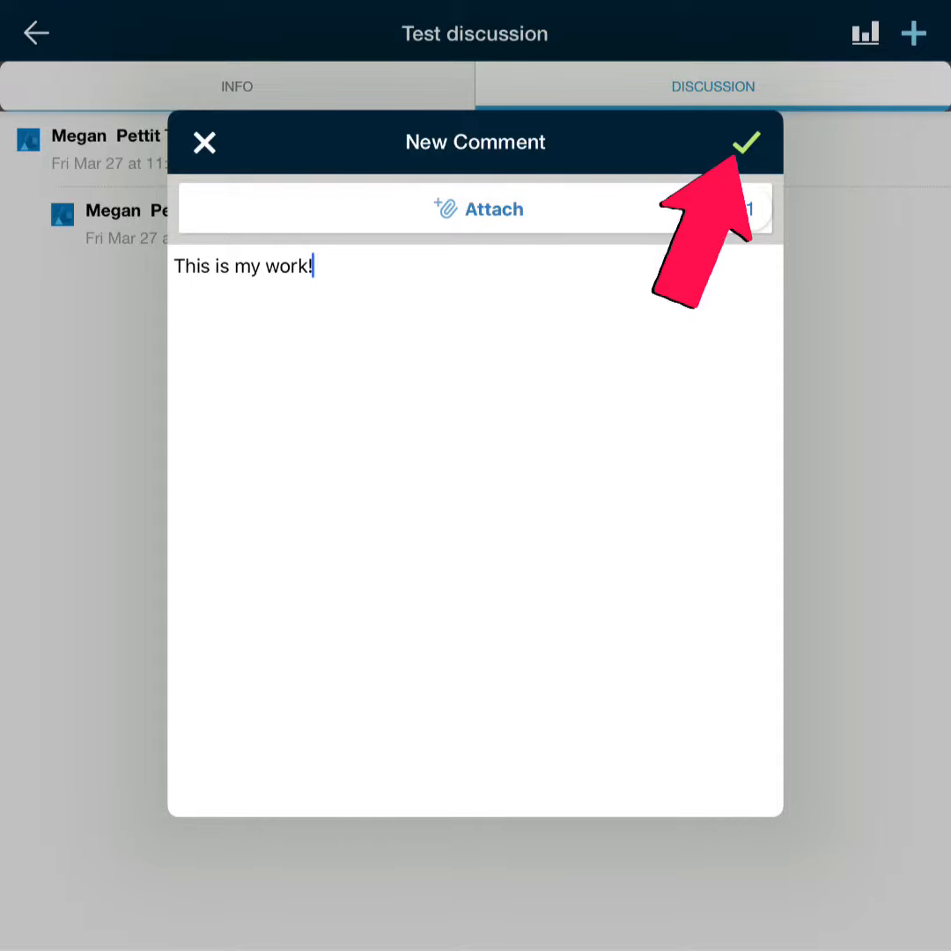
pyautogui.click(745, 141)
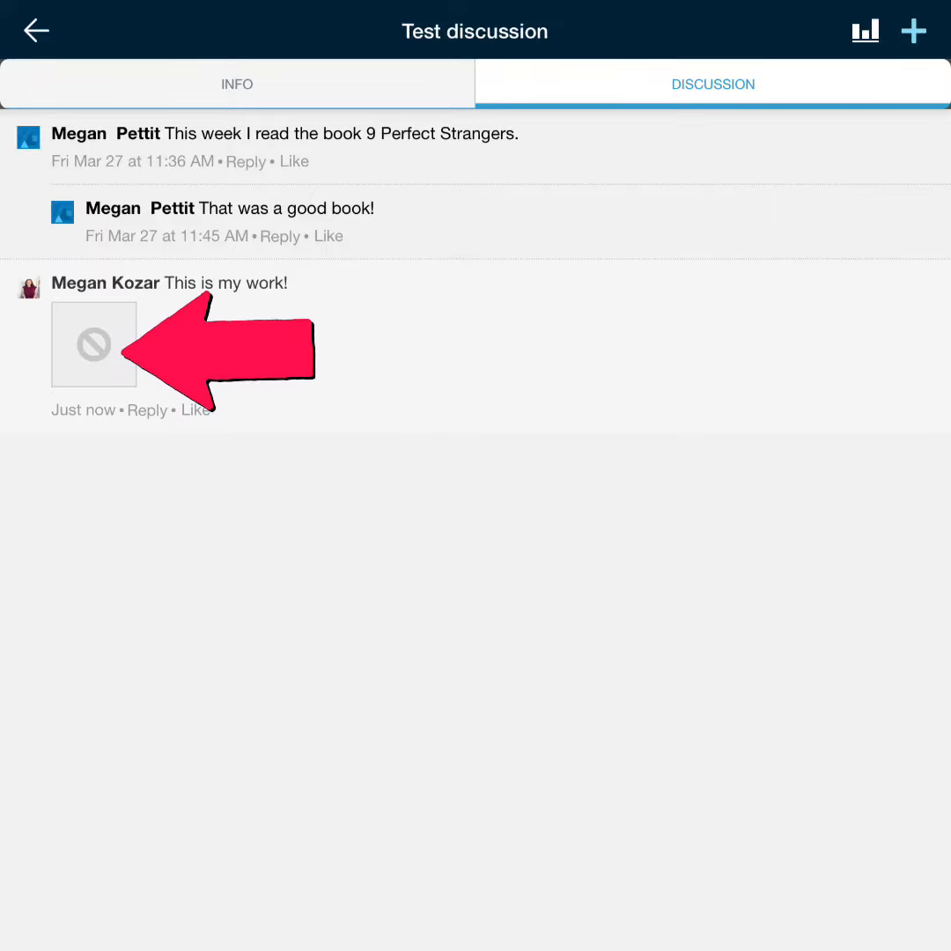
# Open the attachment thumbnail under the new 'This is my work!' comment.
pyautogui.click(93, 344)
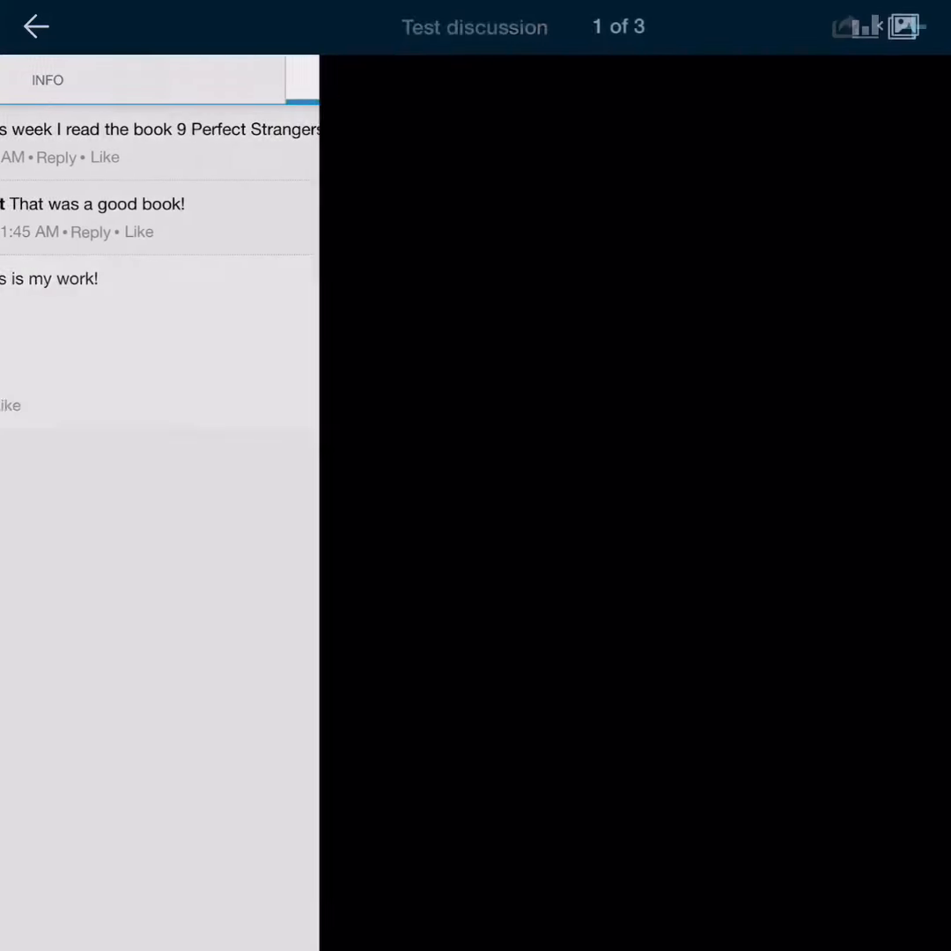